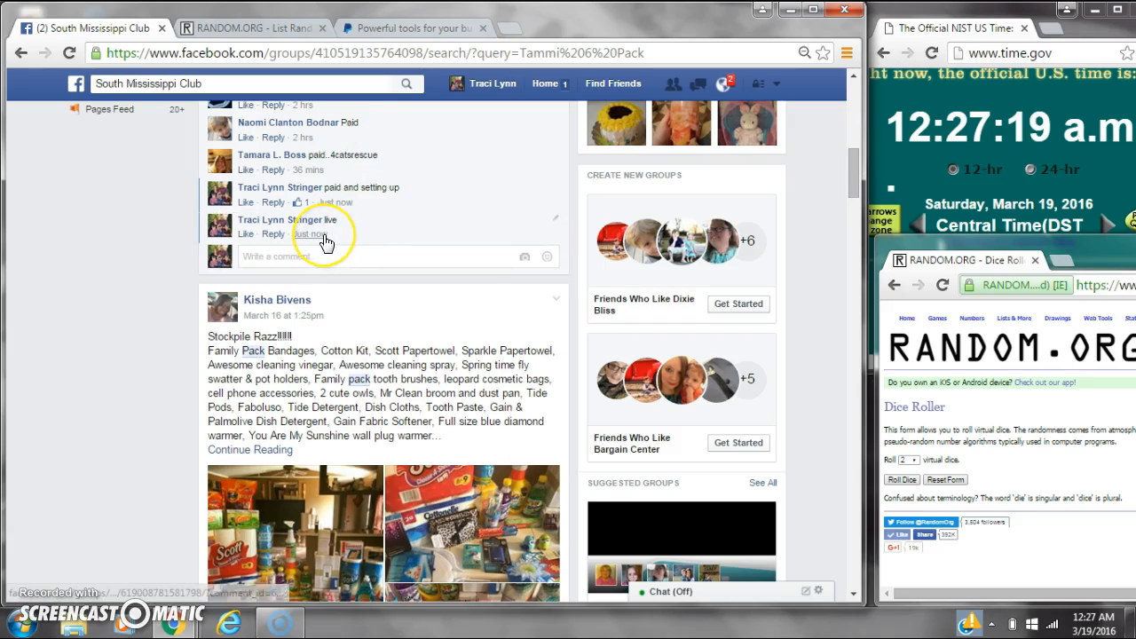
Step: Switch from the Facebook thread to the RANDOM.ORG List Randomizer tab
left_click(1096, 619)
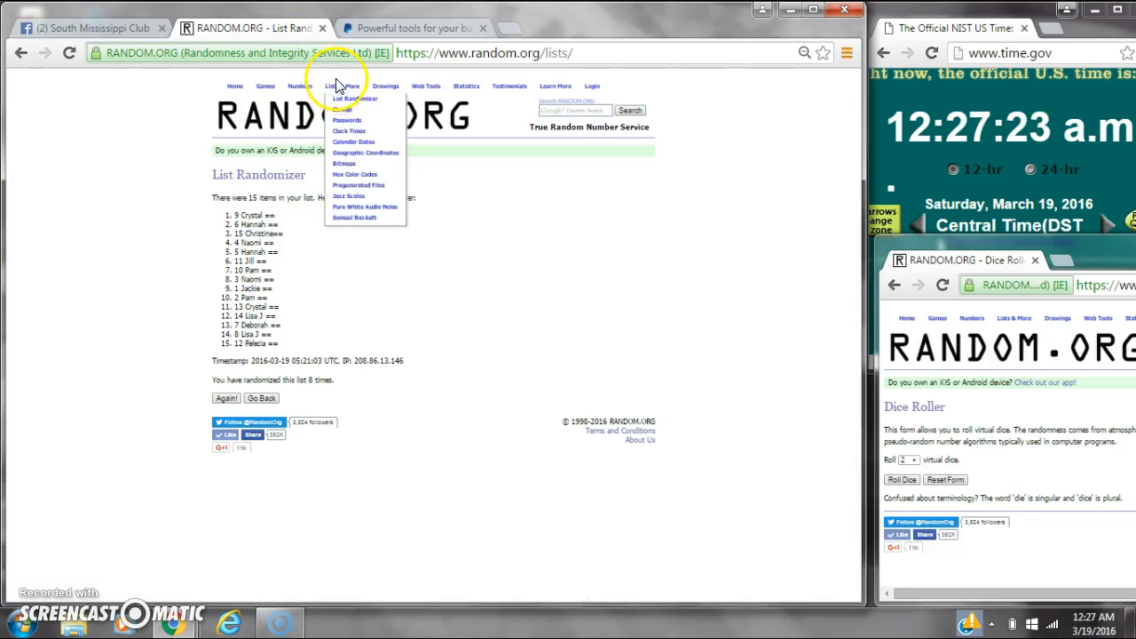
Step: Return to the List Randomizer entry form holding the 15 numbered names
left_click(355, 99)
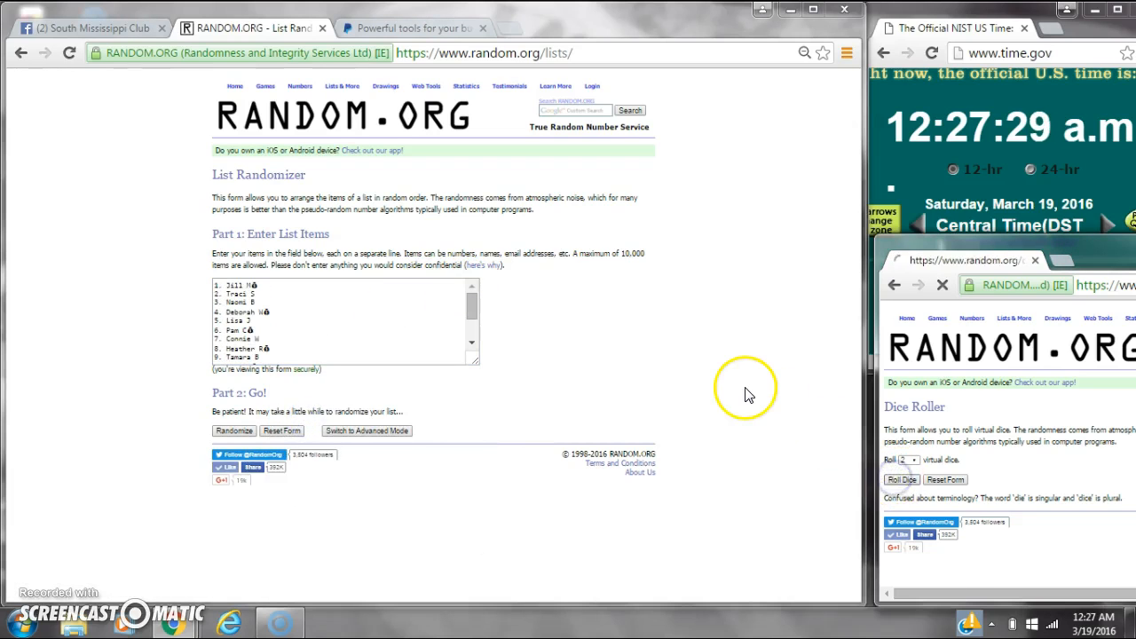
left_click(1097, 625)
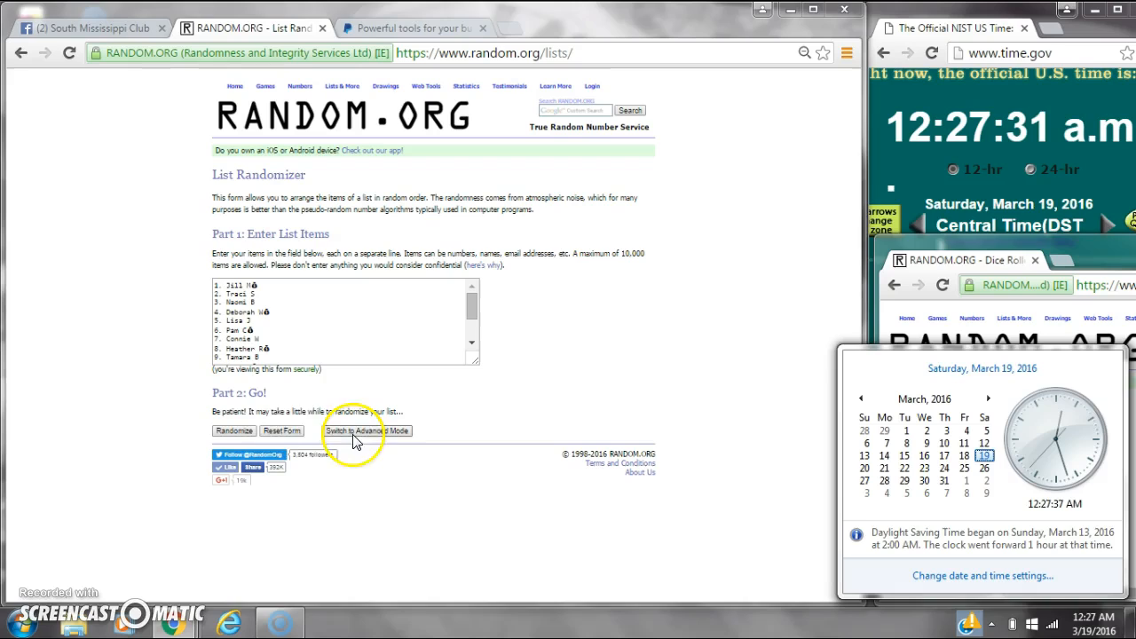
Step: Shuffle the 15-name list seven times with Randomize and Again
left_click(234, 431)
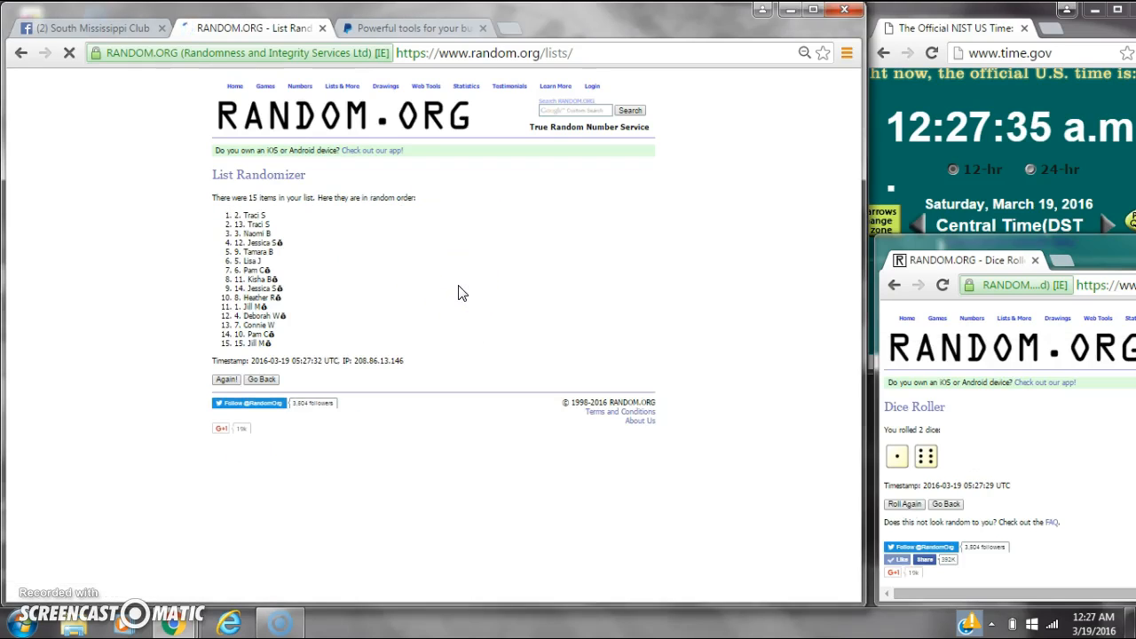
left_click(1105, 625)
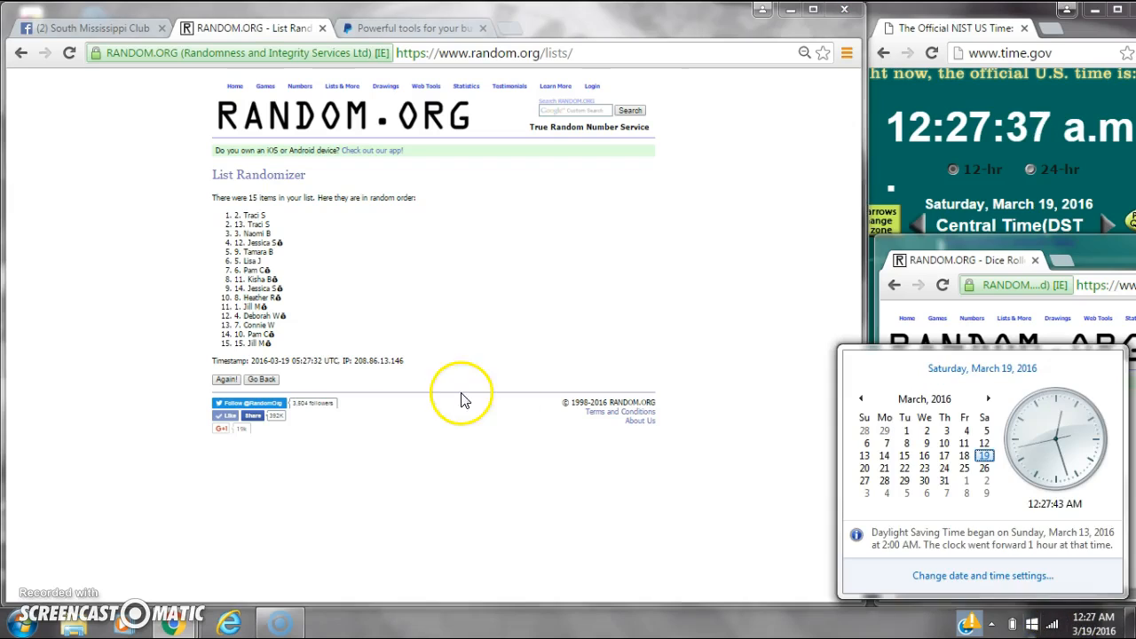
left_click(226, 380)
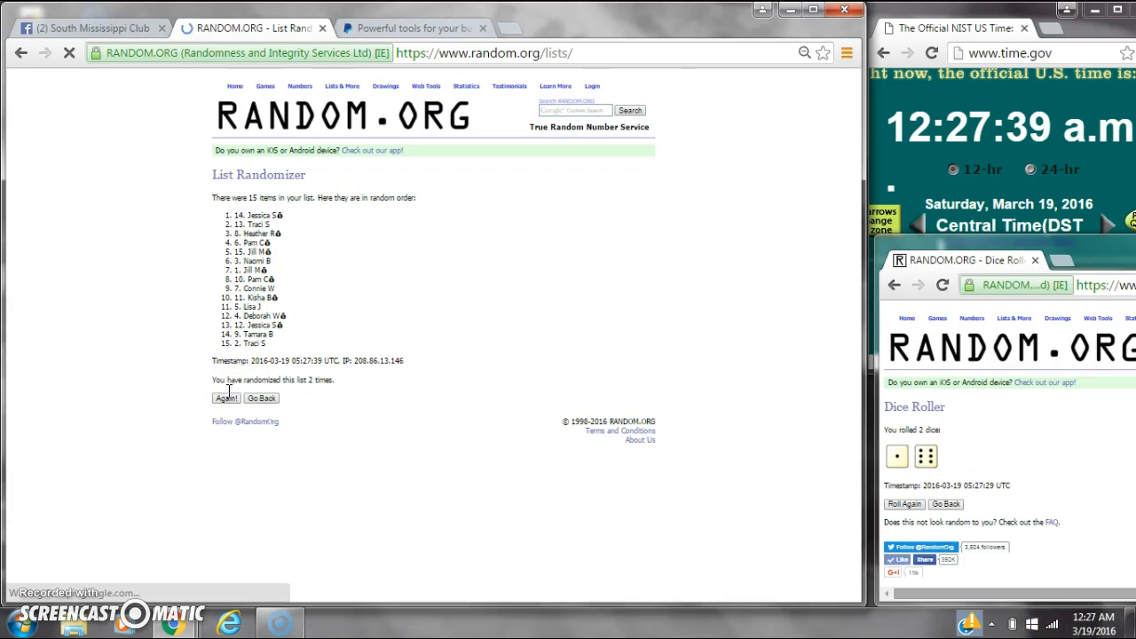
left_click(225, 398)
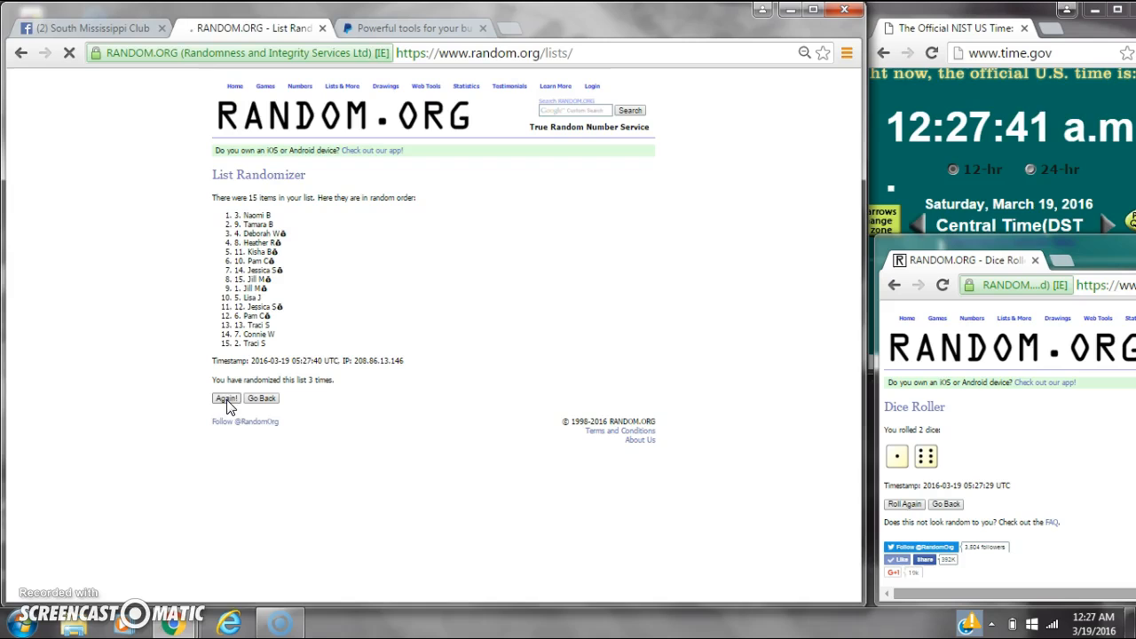
left_click(226, 398)
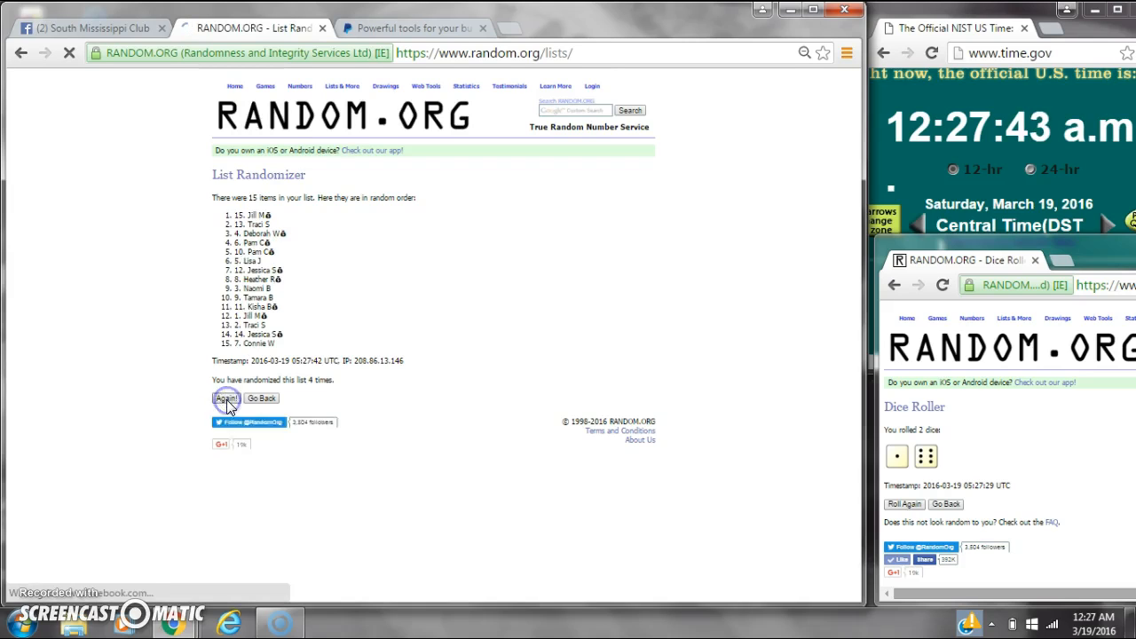
left_click(228, 398)
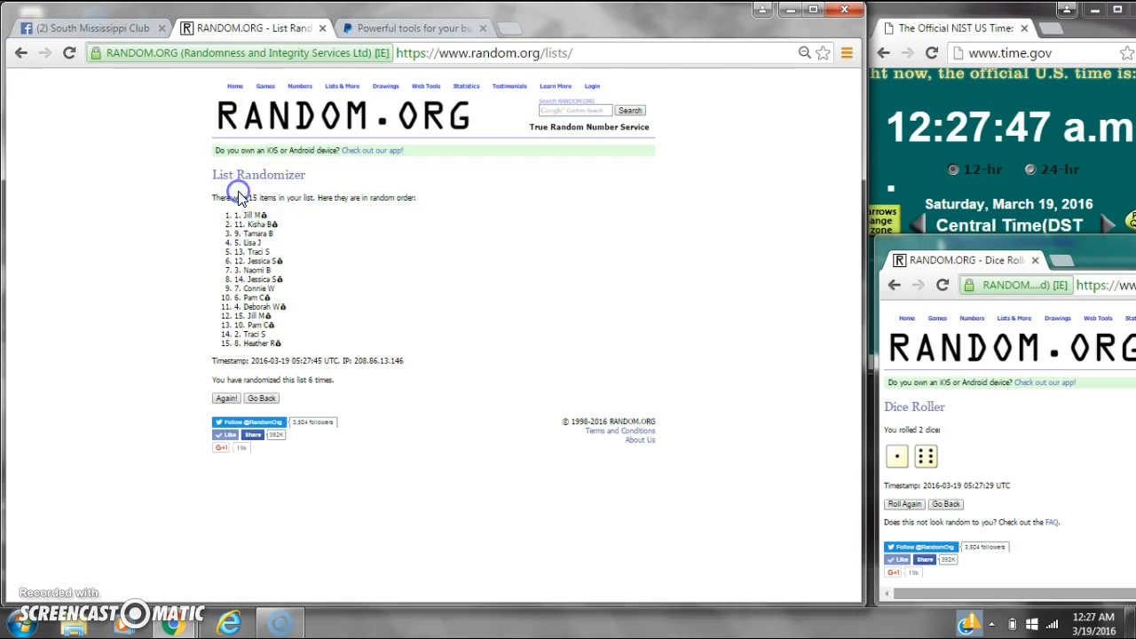
mouse_move(316, 379)
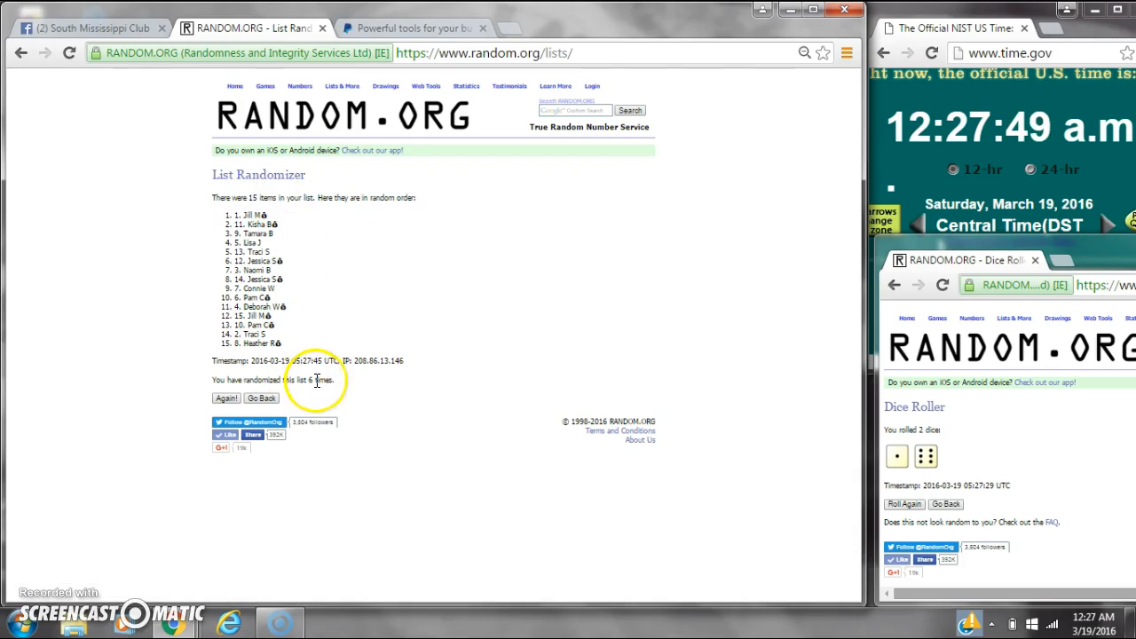
left_click(1090, 621)
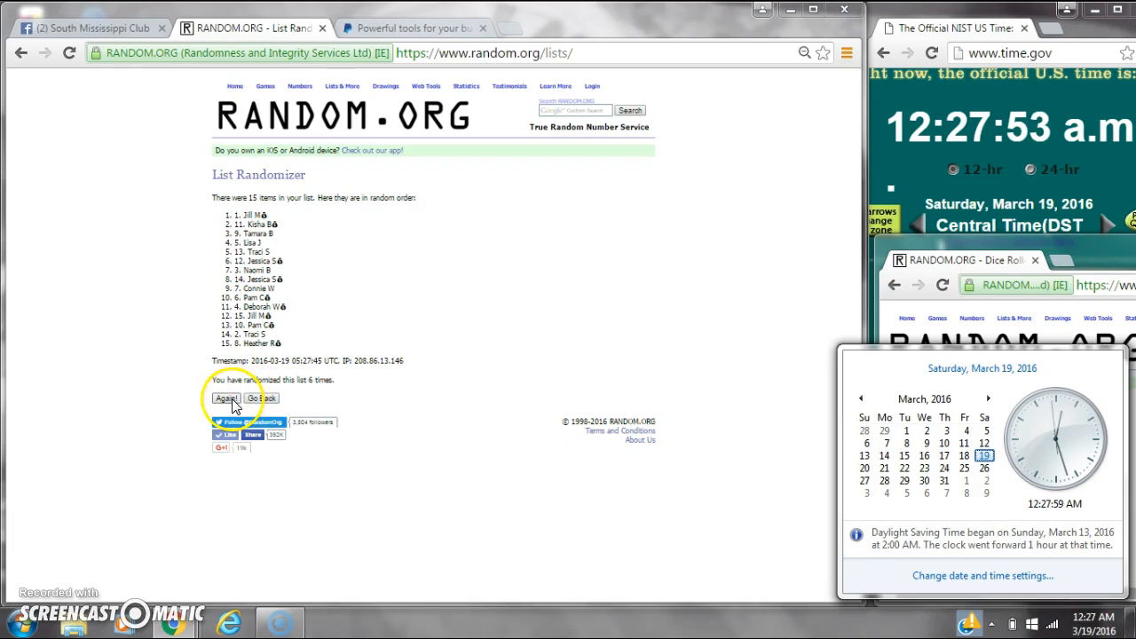
left_click(225, 398)
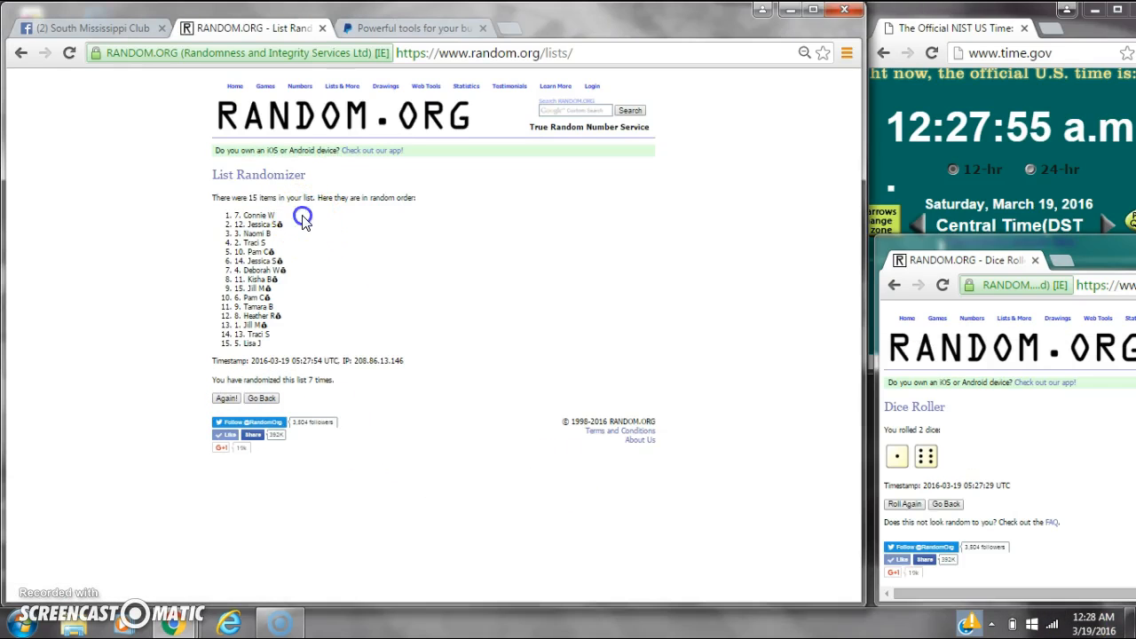
Step: Highlight the name in the top spot, then head back to the Facebook group
double_click(252, 214)
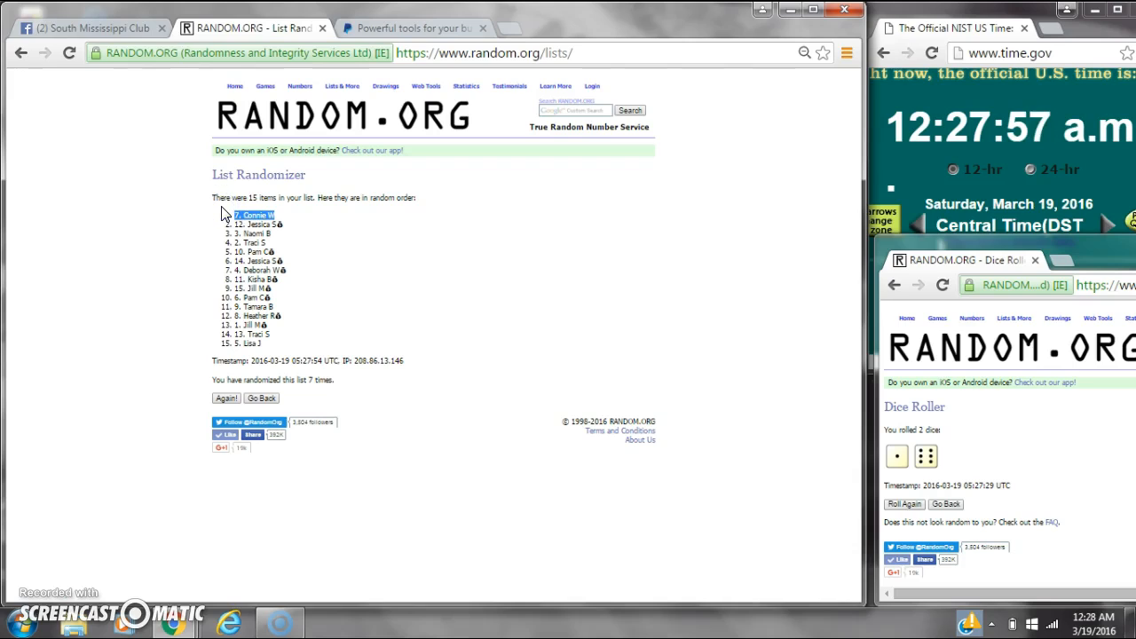
left_click(223, 197)
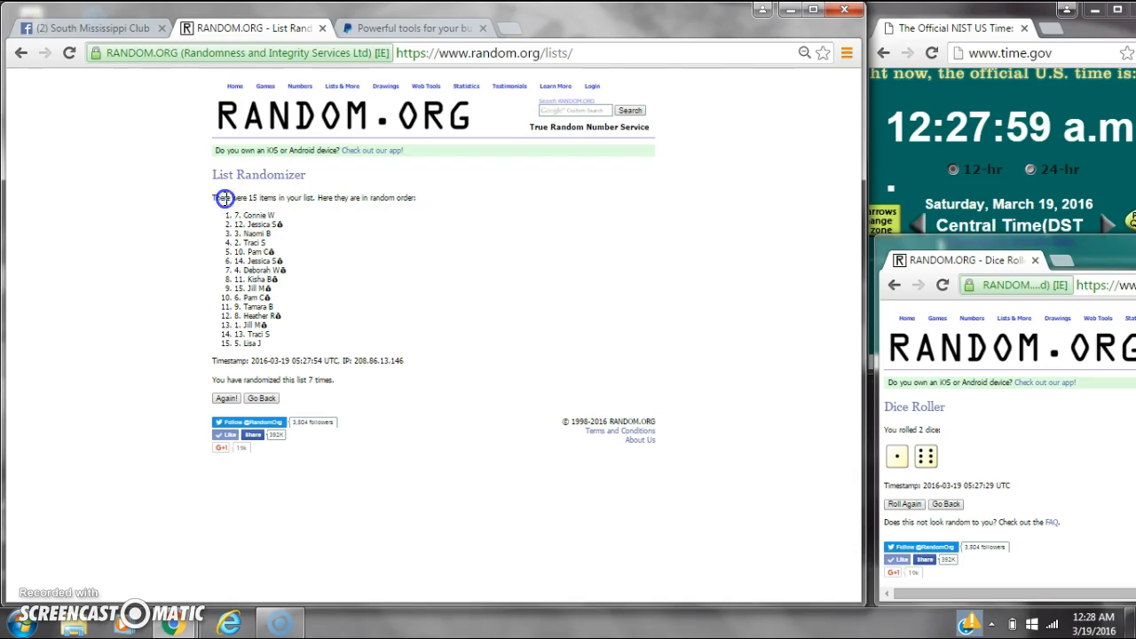
mouse_move(799, 371)
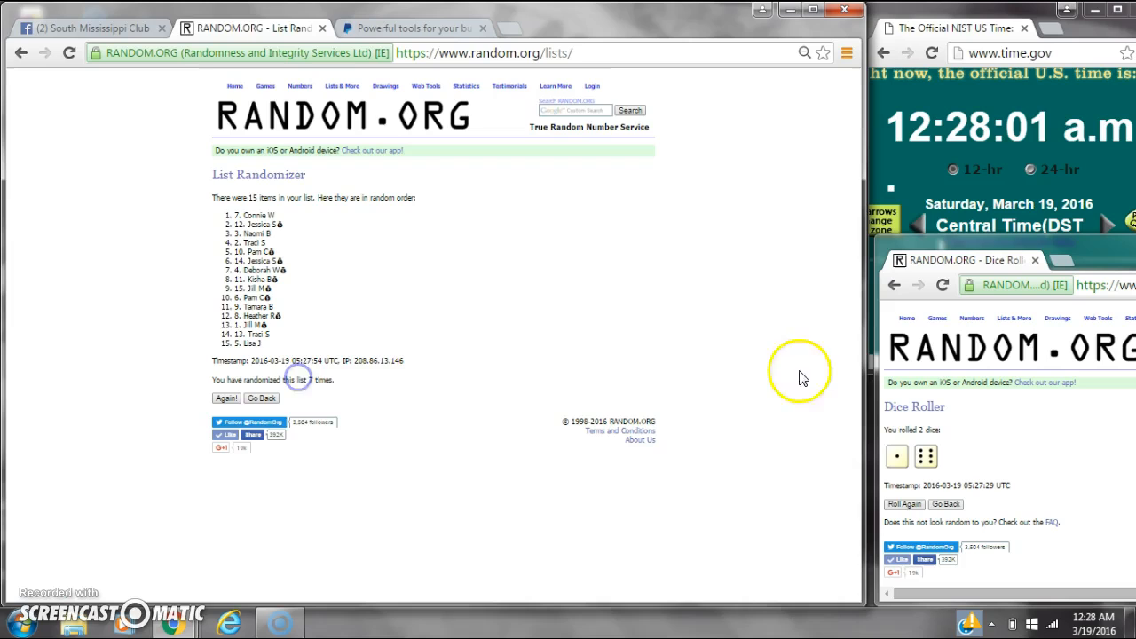
left_click(89, 28)
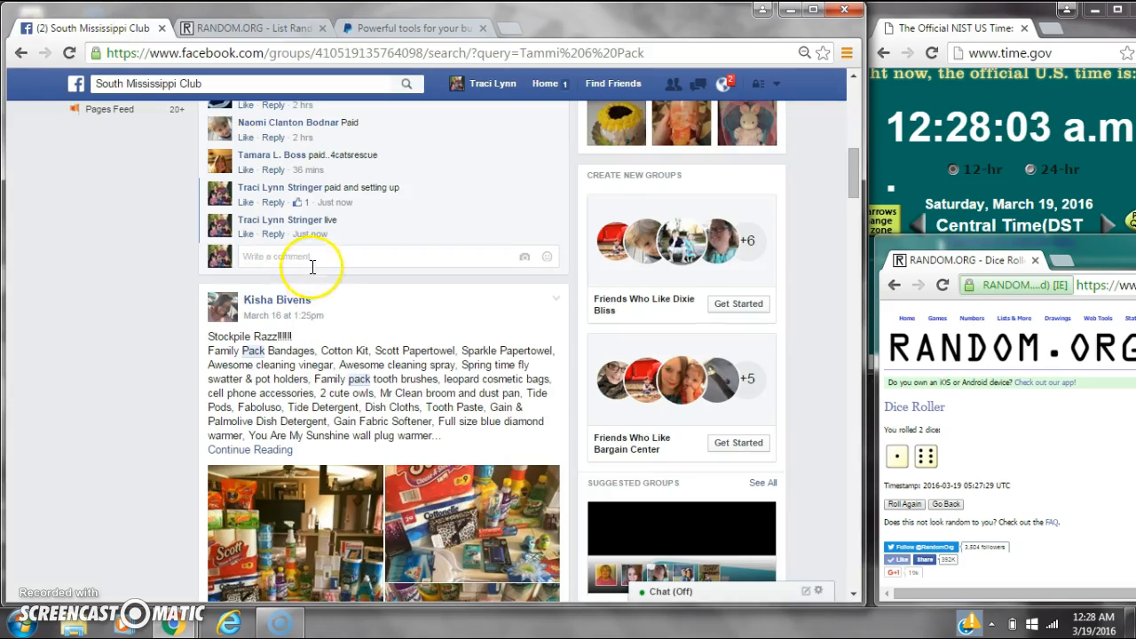
Step: Comment 'done' in the group thread and return to the randomized list
type("do")
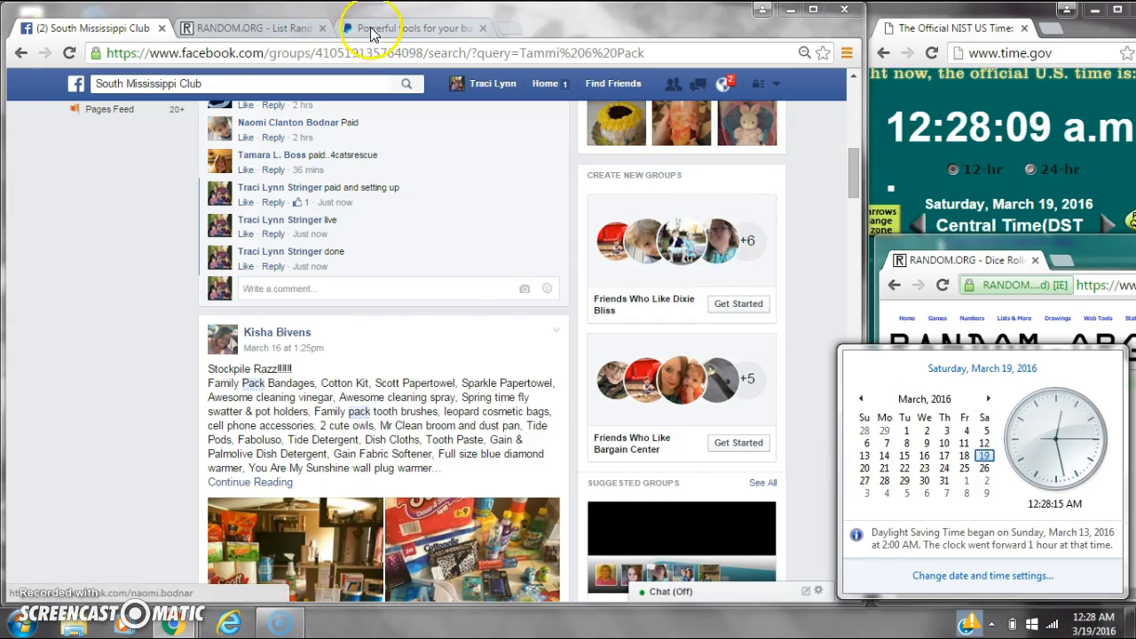
left_click(252, 28)
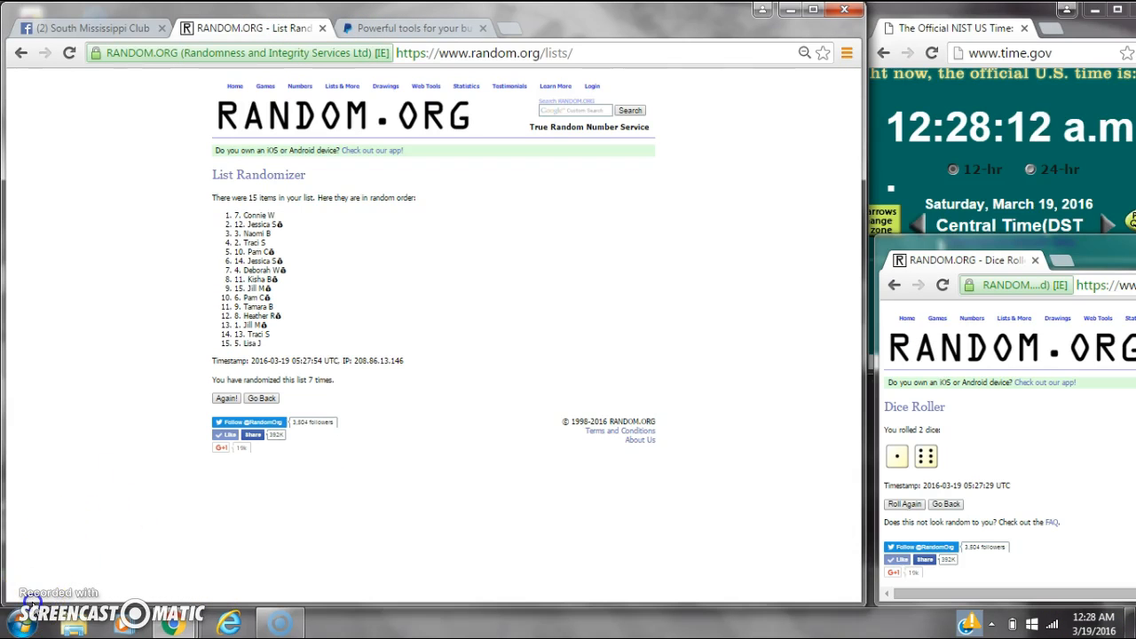